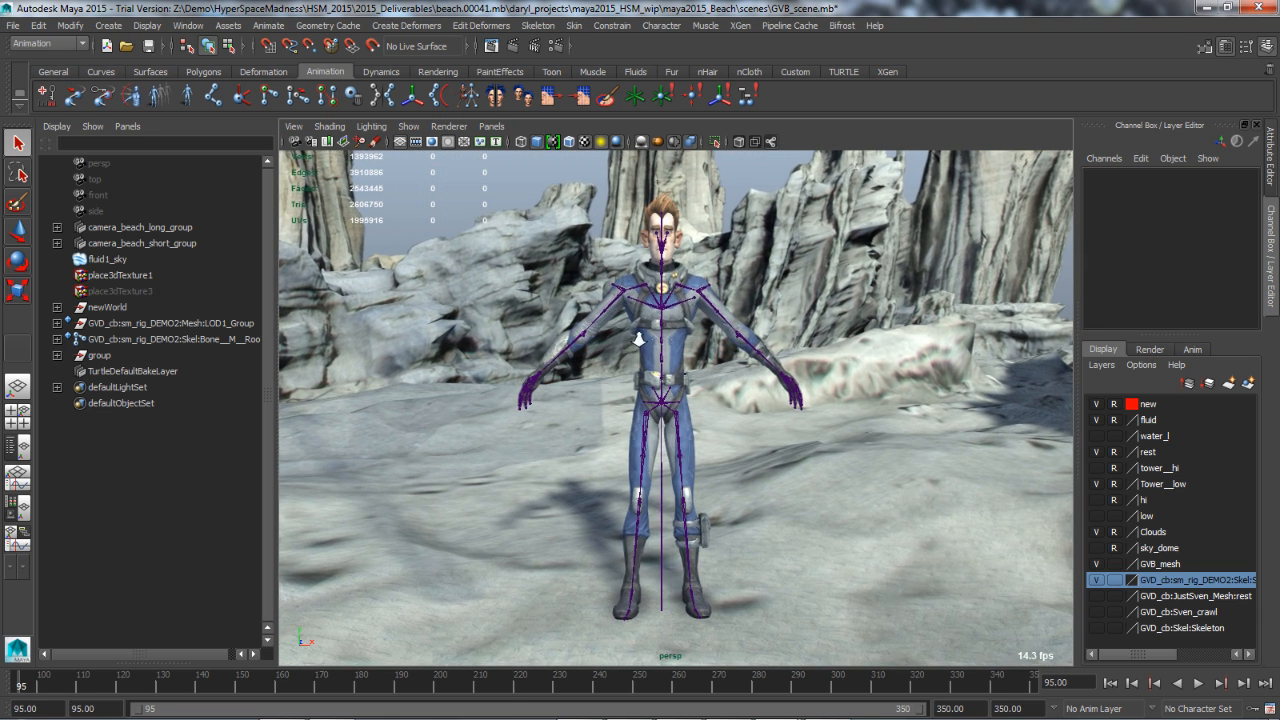
# Select the character mesh together with the skeleton root joints for binding.
pyautogui.click(58, 340)
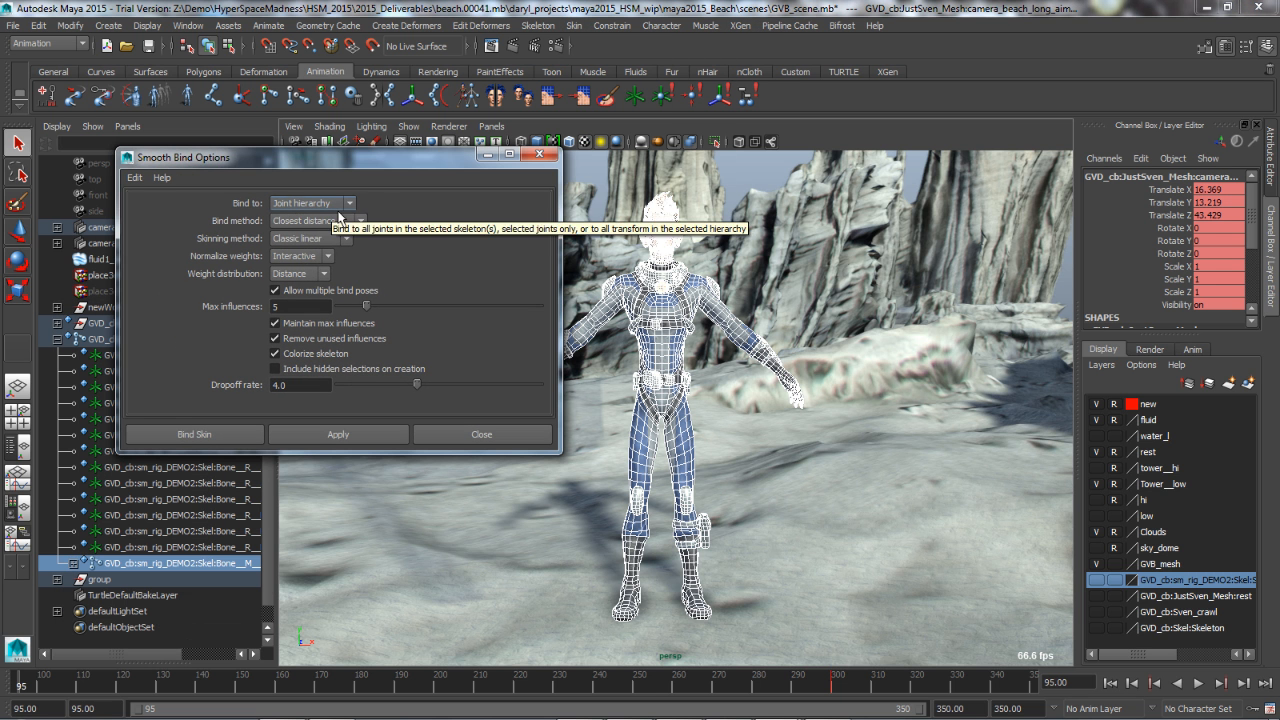
# Set the Smooth Bind method to Geodesic Voxel and bind the mesh to the skeleton.
pyautogui.click(312, 220)
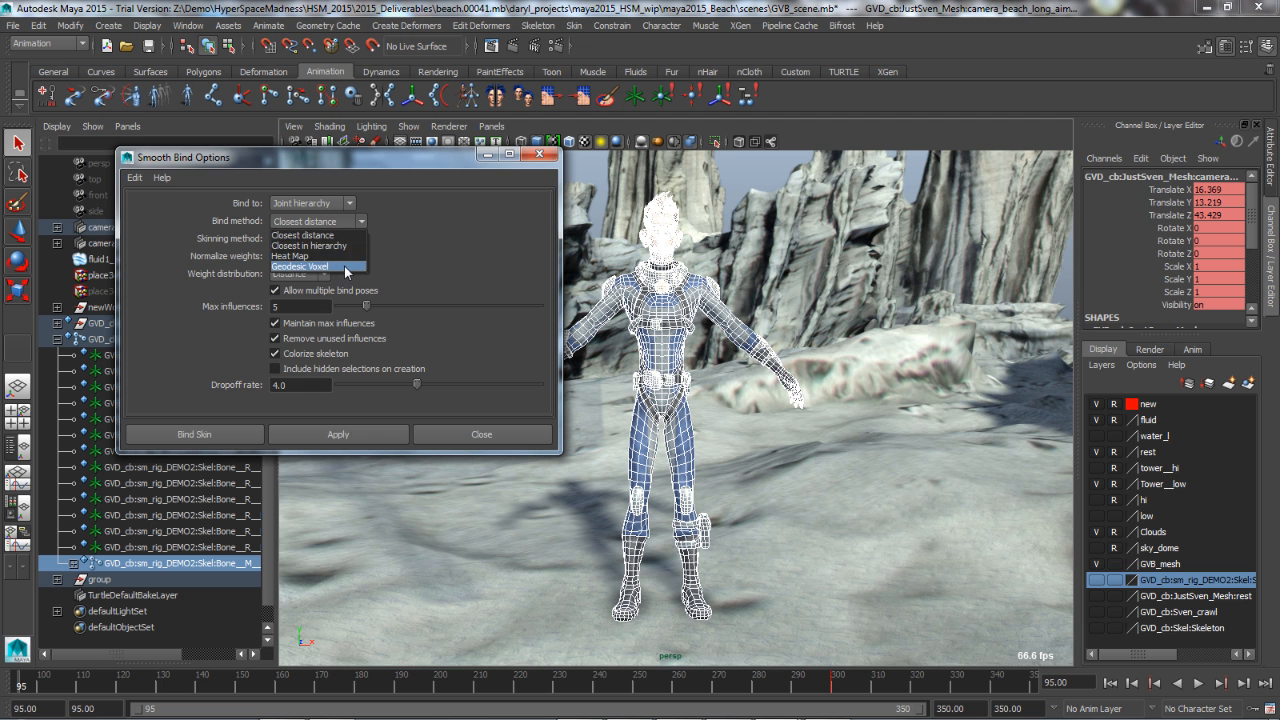
pyautogui.click(300, 266)
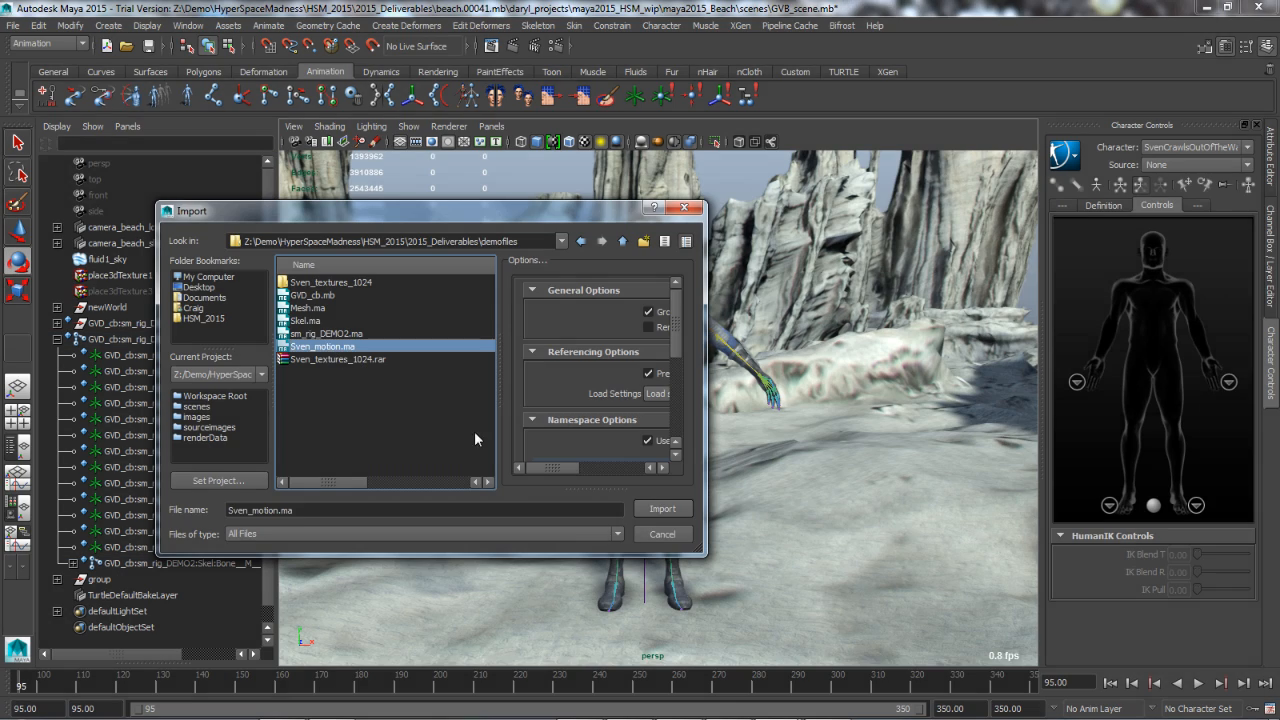
# Import the Sven_motion.ma animation file into the beach scene.
pyautogui.click(662, 508)
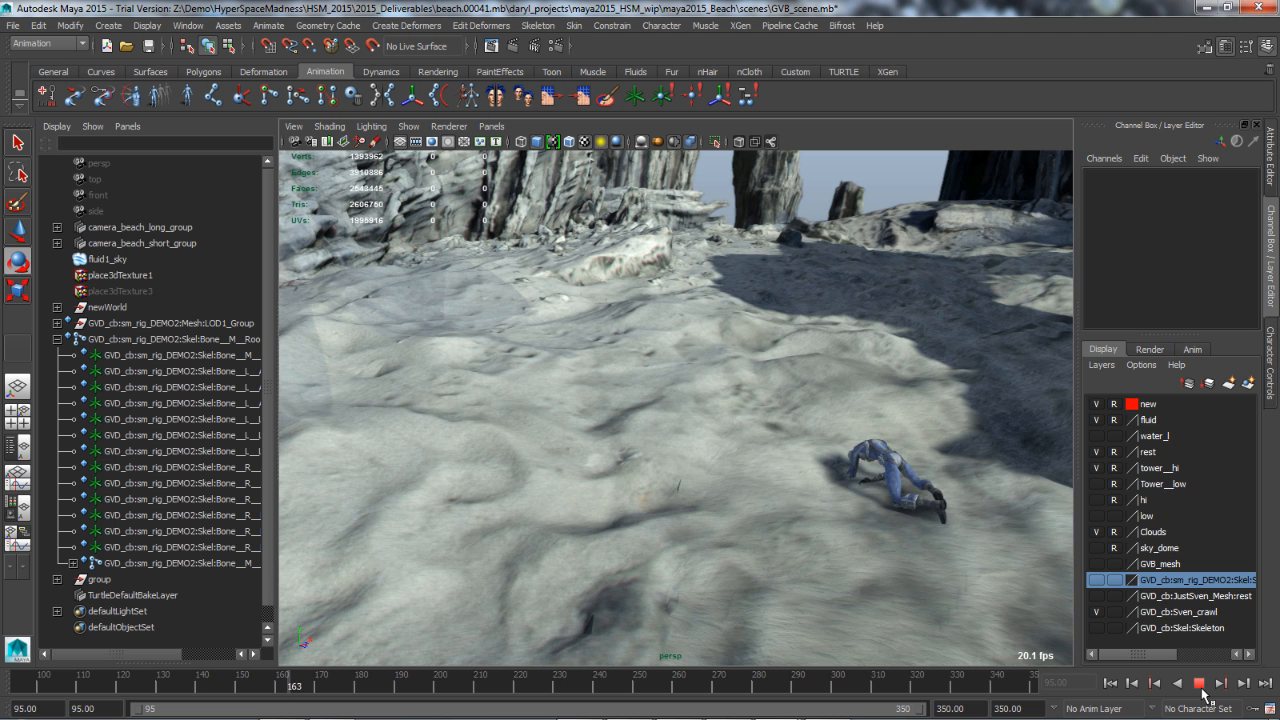
# Play the timeline so the character crawls across the beach and stands up.
pyautogui.click(1196, 684)
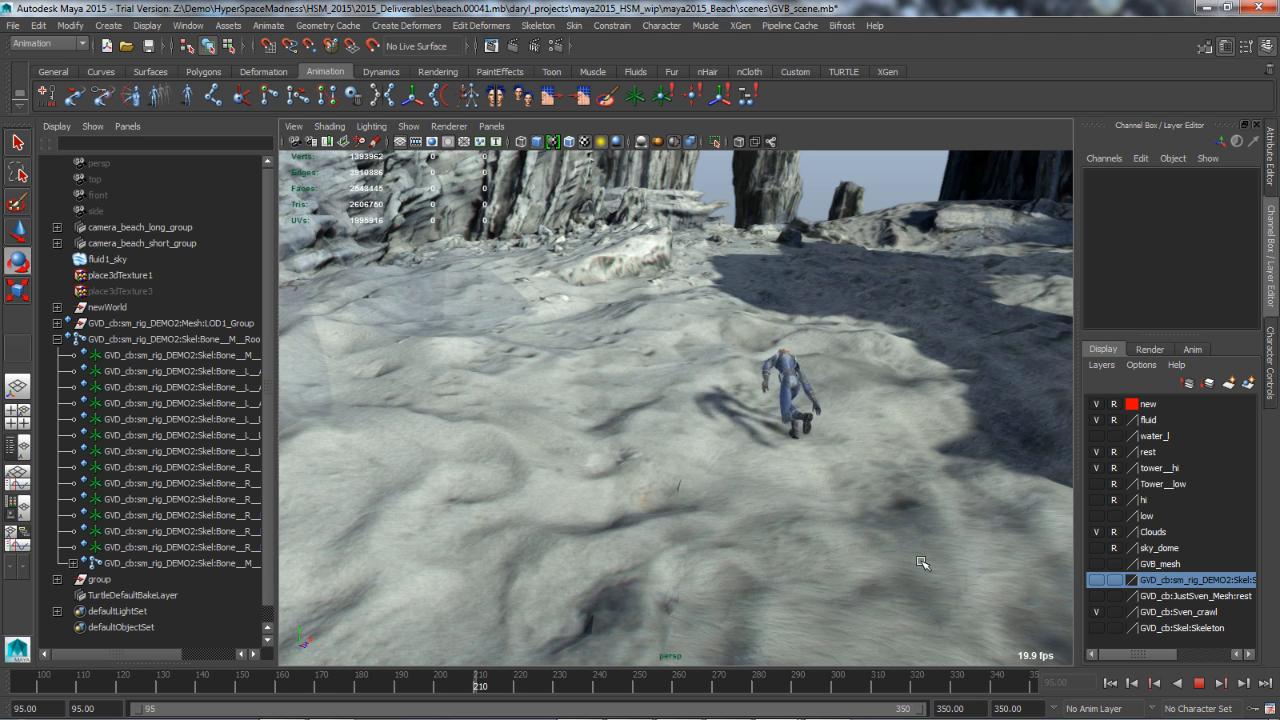